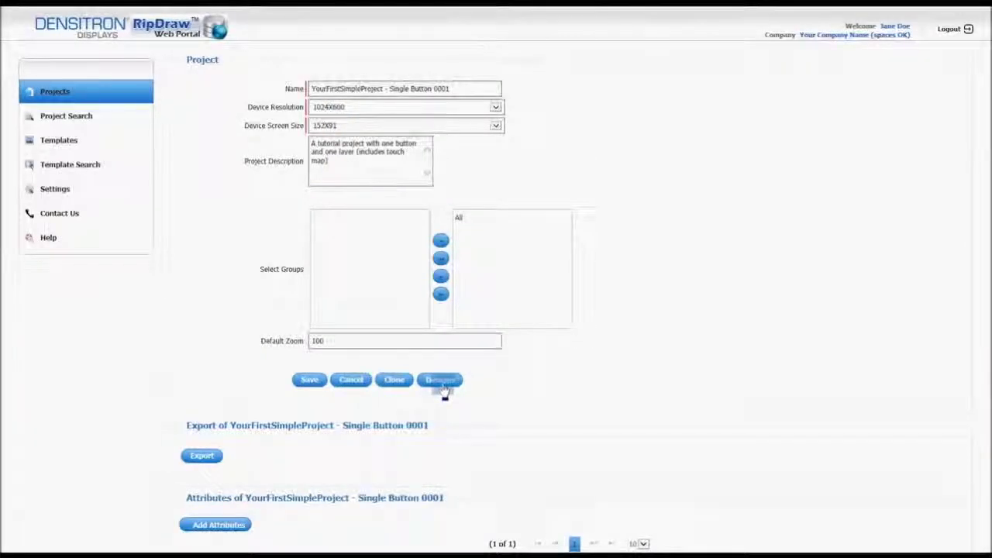
Open MyFirstDesign from the project's designs list in the Design Editor
{"action": "left_click", "coordinate": [440, 380]}
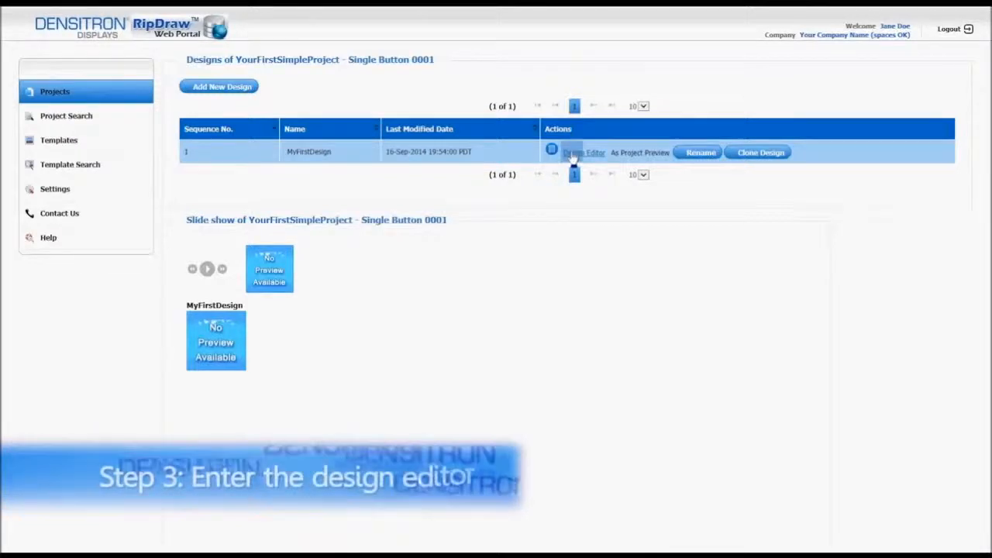
{"action": "left_click", "coordinate": [583, 152]}
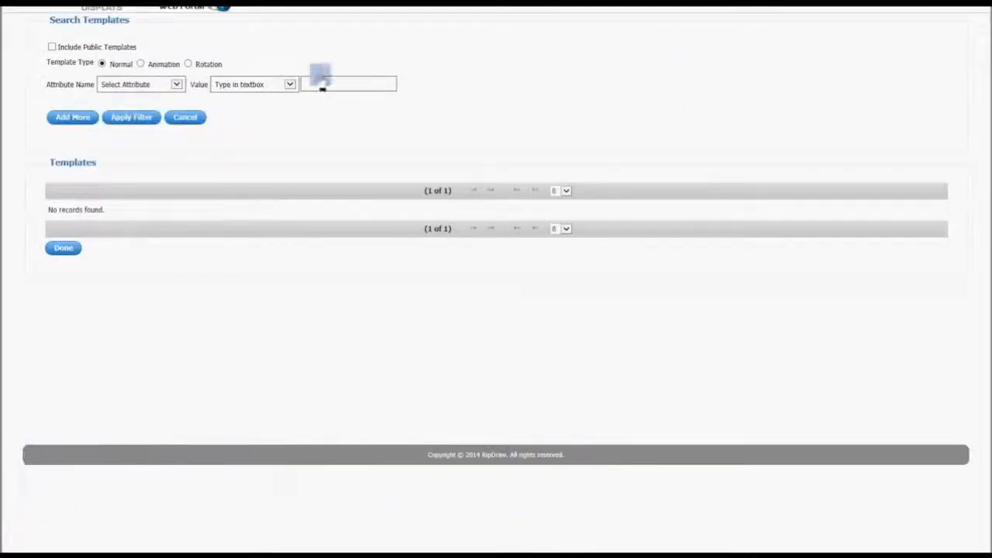
Search public templates of Type background and choose the Diamond Cut Aluminum background
{"action": "left_click", "coordinate": [51, 46]}
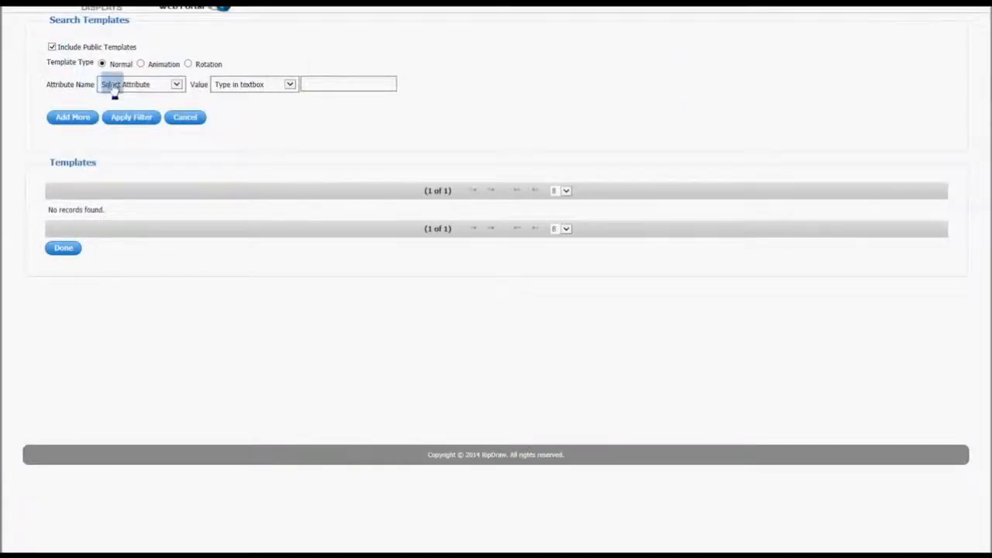
{"action": "left_click", "coordinate": [286, 84]}
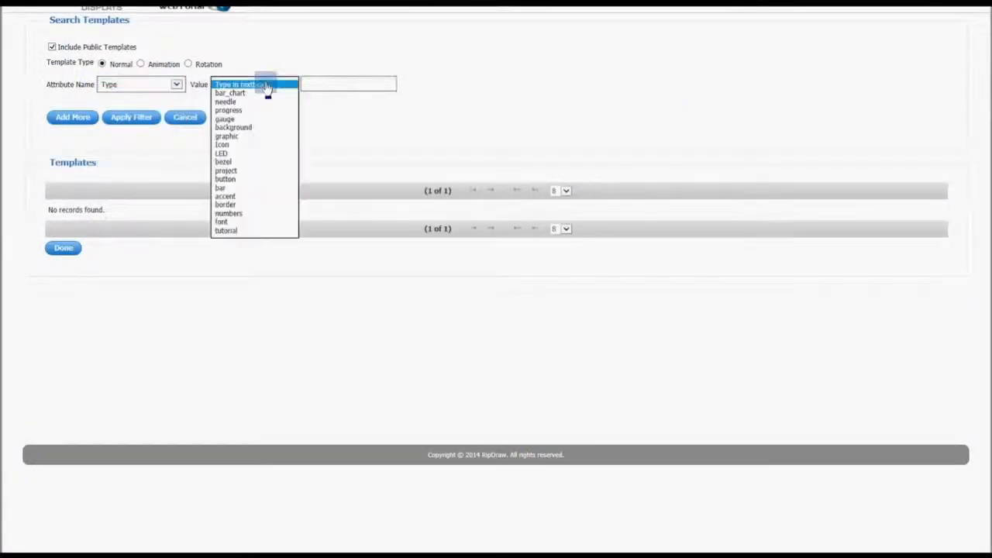
{"action": "left_click", "coordinate": [232, 127]}
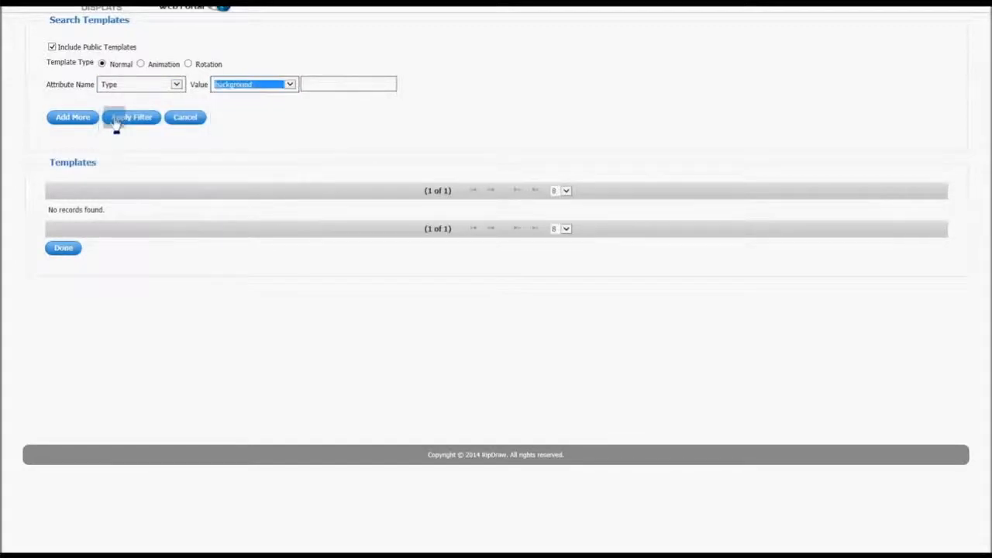
{"action": "left_click", "coordinate": [131, 117]}
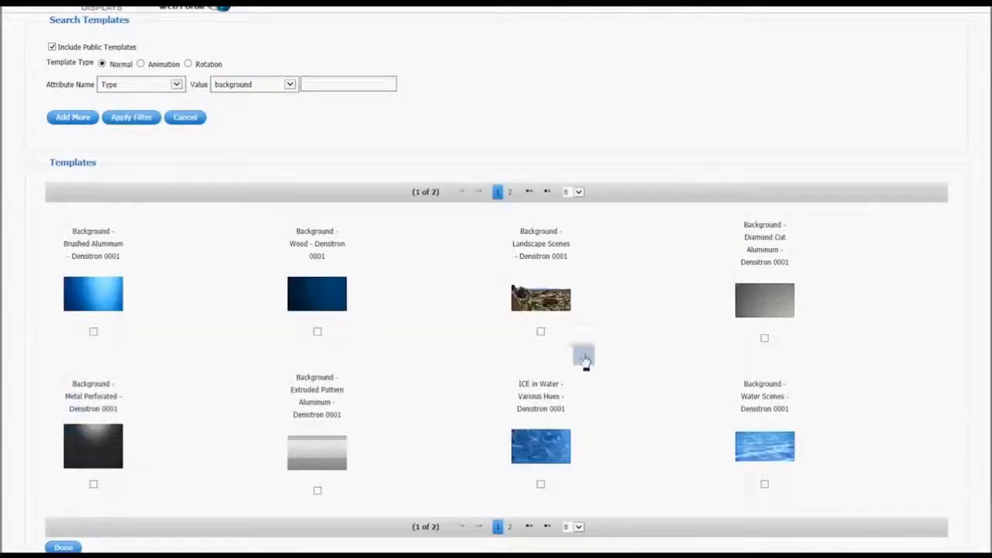
{"action": "left_click", "coordinate": [764, 338]}
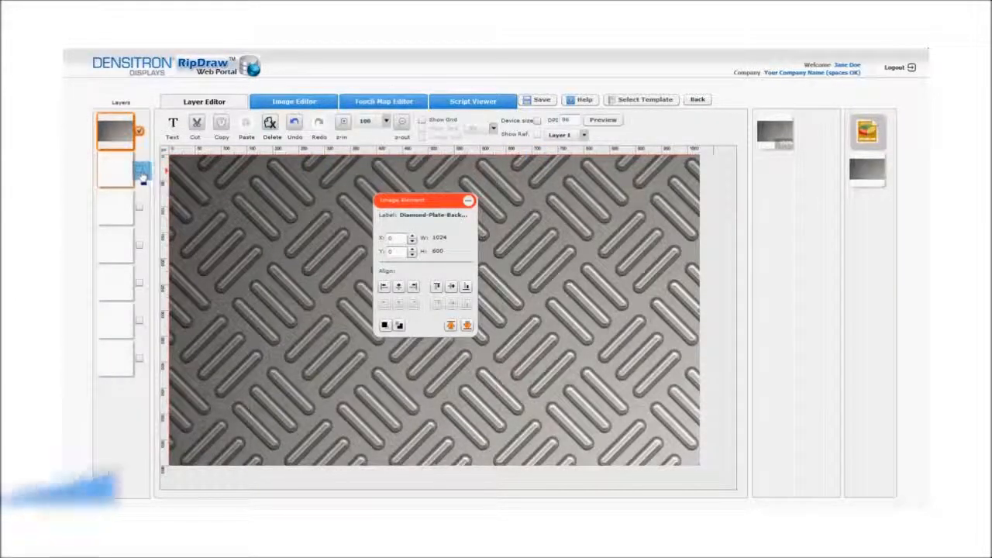
On layer 2, search templates with Type button and Shape Round, then add Buttons - Round Bubble
{"action": "left_click", "coordinate": [114, 172]}
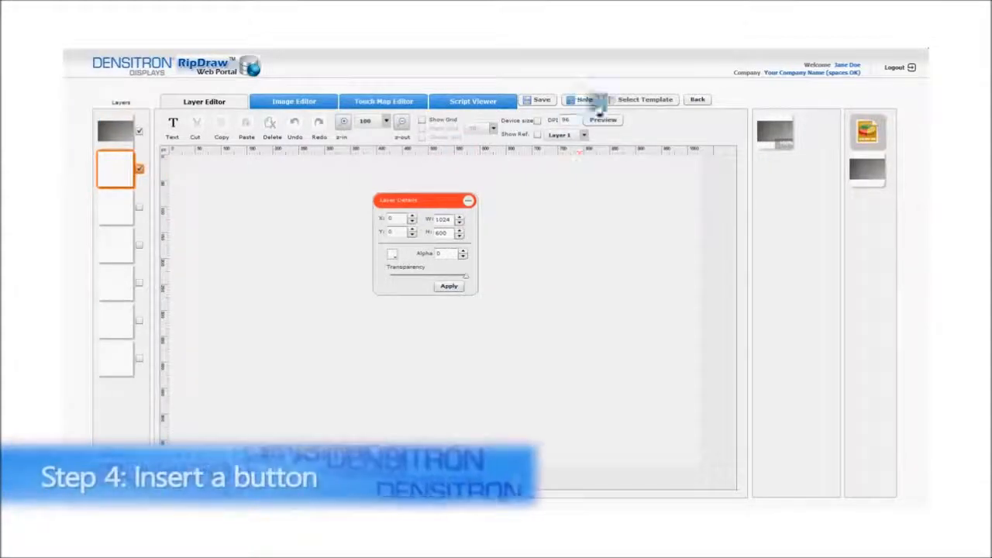
{"action": "left_click", "coordinate": [643, 100]}
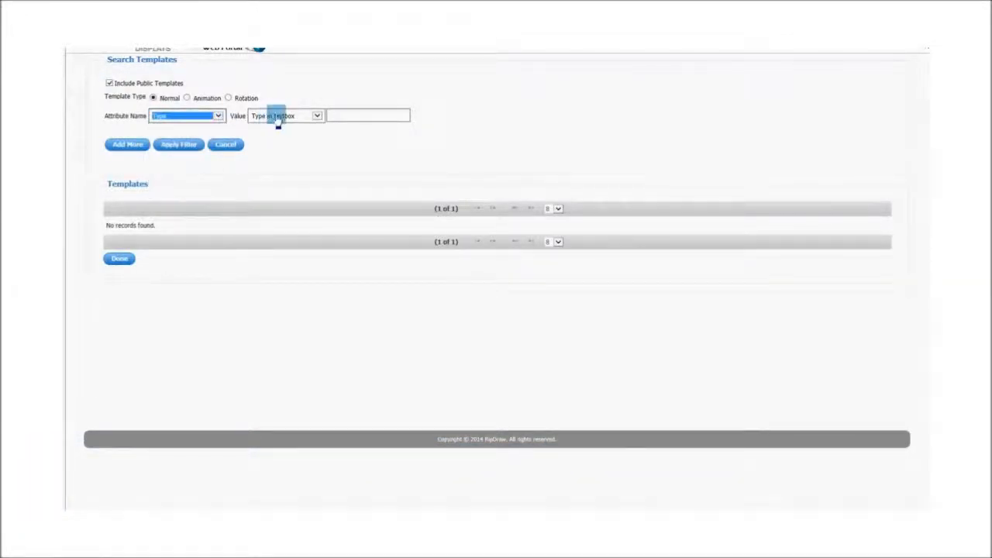
{"action": "left_click", "coordinate": [318, 116]}
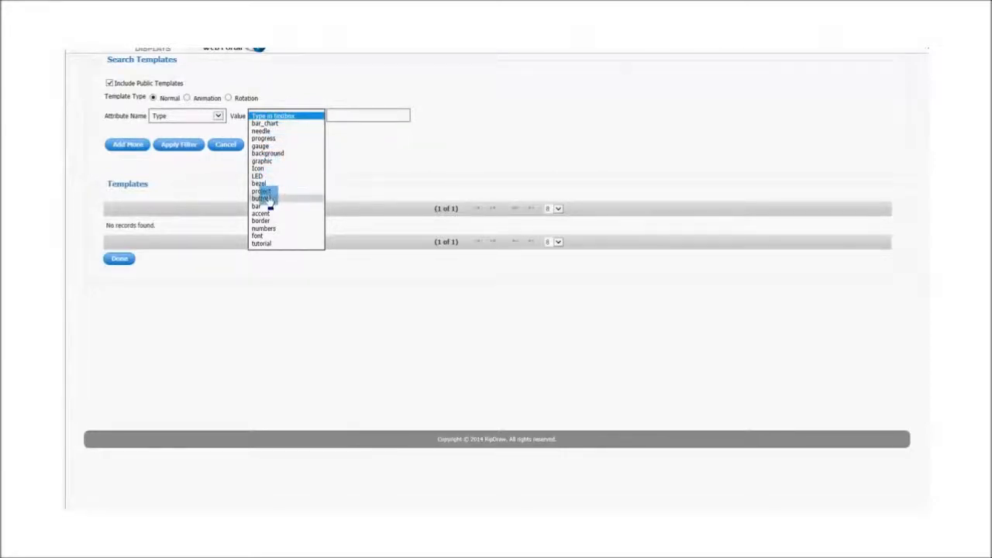
{"action": "left_click", "coordinate": [263, 199]}
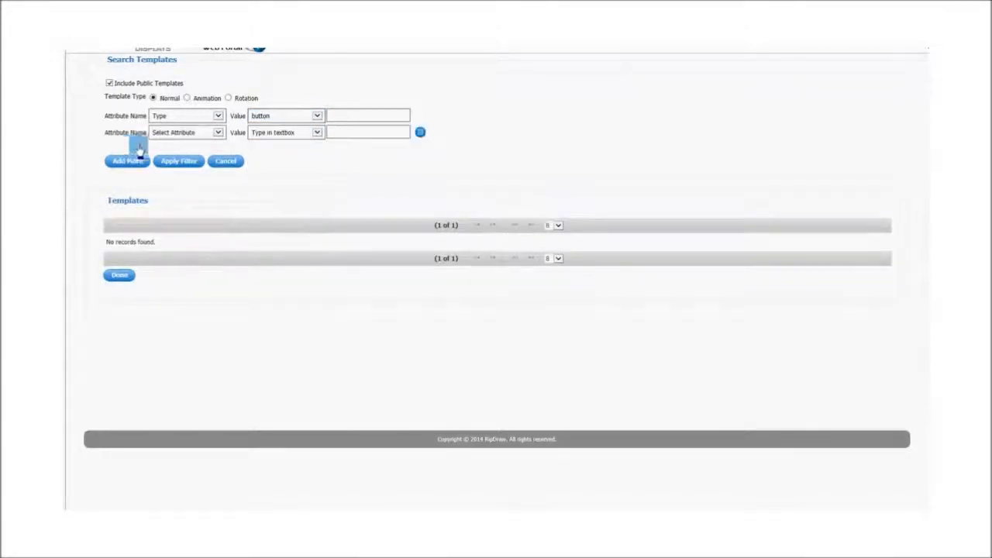
{"action": "left_click", "coordinate": [186, 132]}
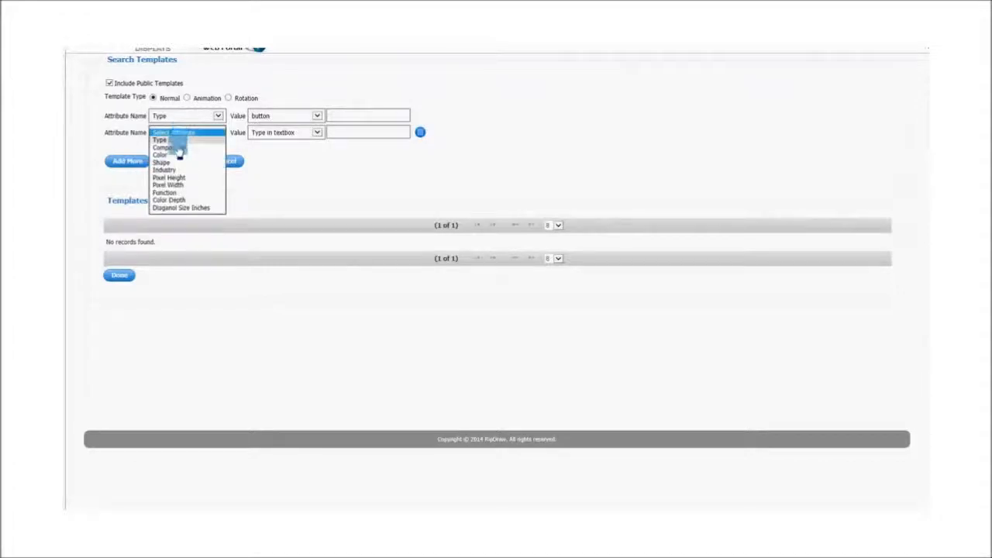
{"action": "left_click", "coordinate": [162, 161]}
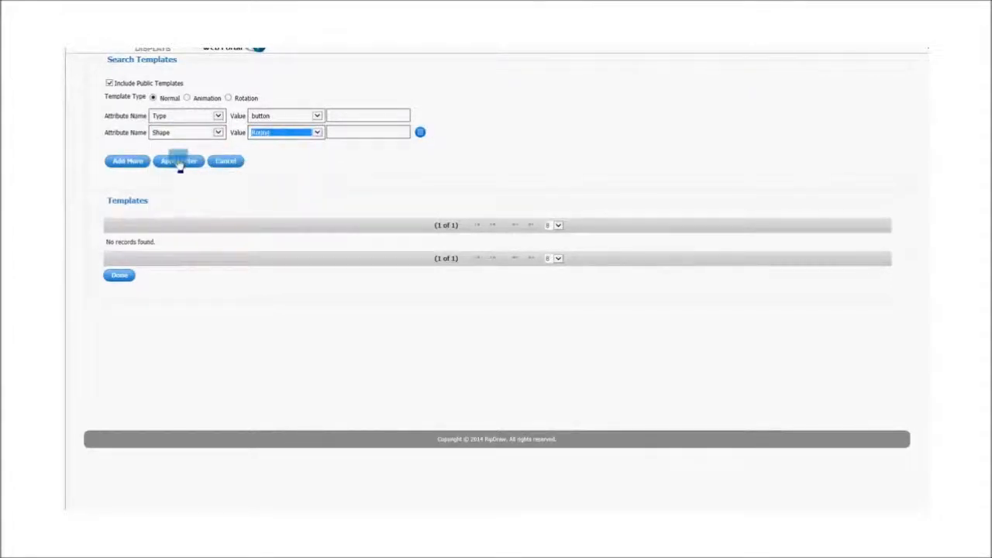
{"action": "left_click", "coordinate": [178, 162]}
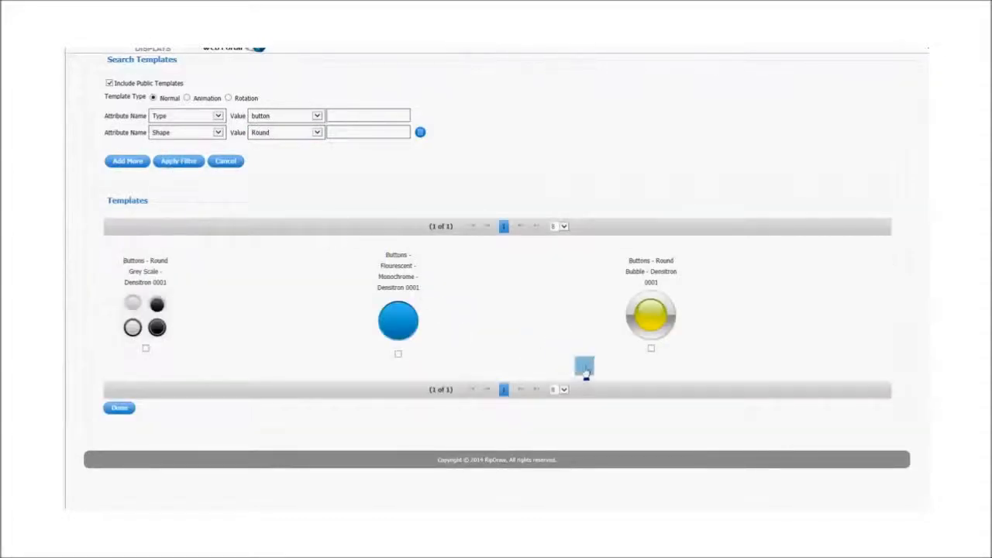
{"action": "left_click", "coordinate": [650, 348]}
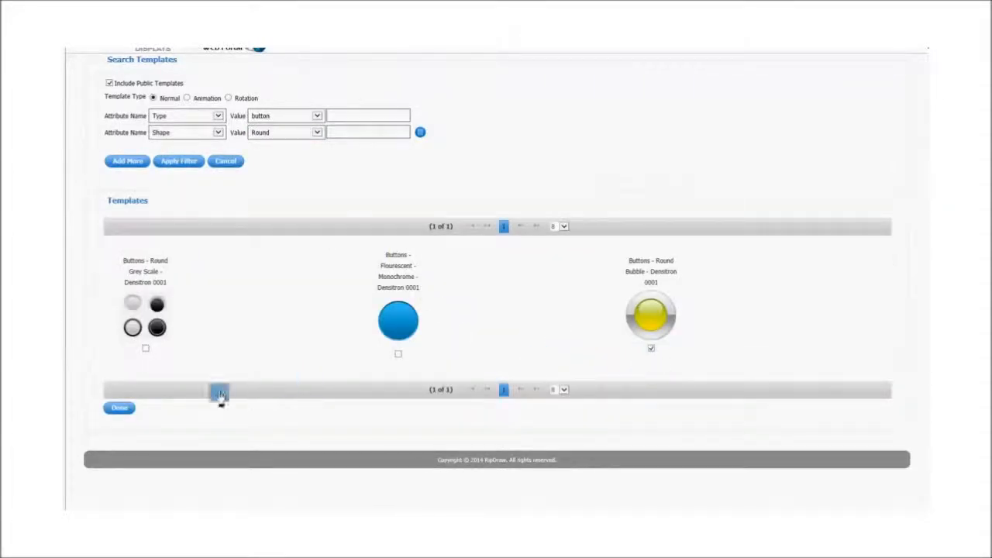
{"action": "left_click", "coordinate": [118, 408]}
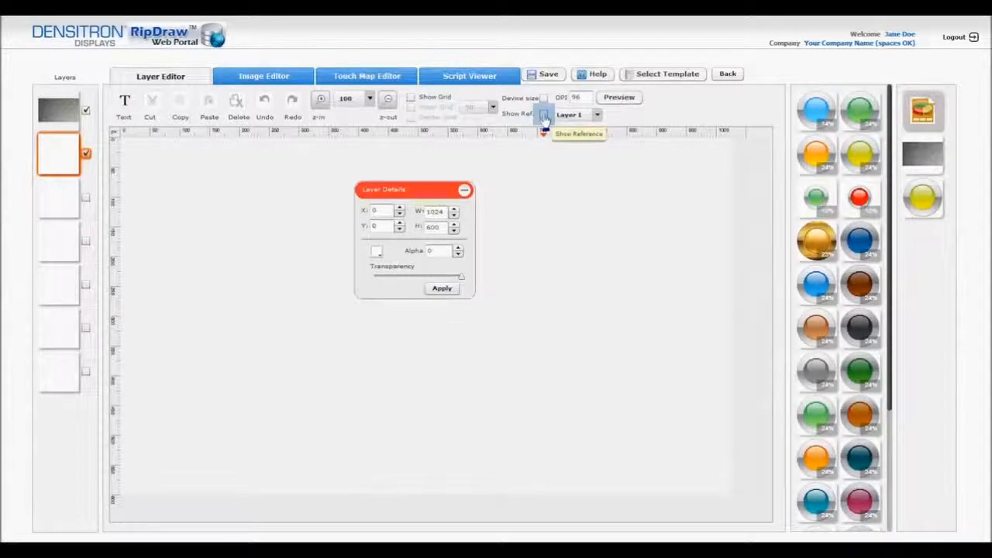
With Show Ref. on, add the gray-off bubble button and drag it to X 440, Y 228
{"action": "left_click", "coordinate": [543, 114]}
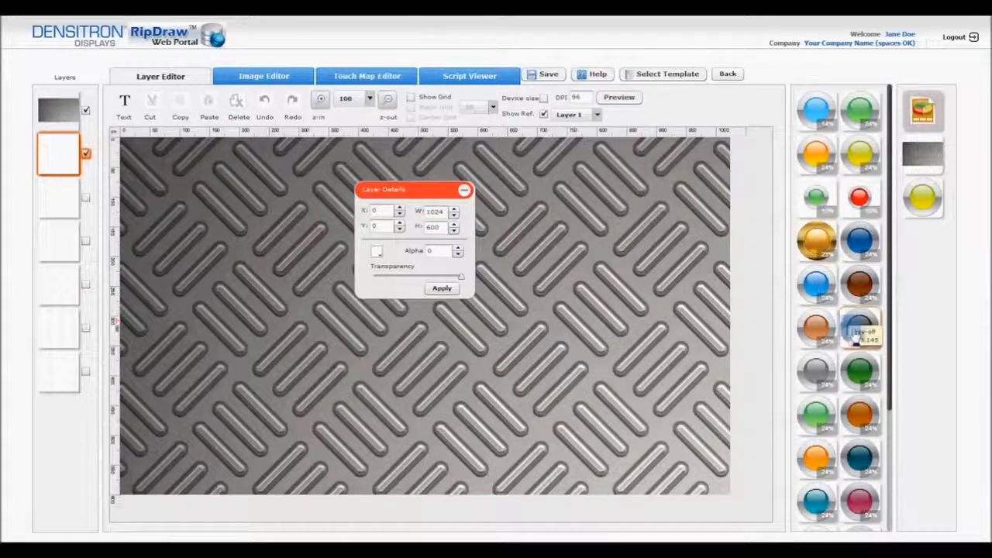
{"action": "left_click", "coordinate": [859, 336]}
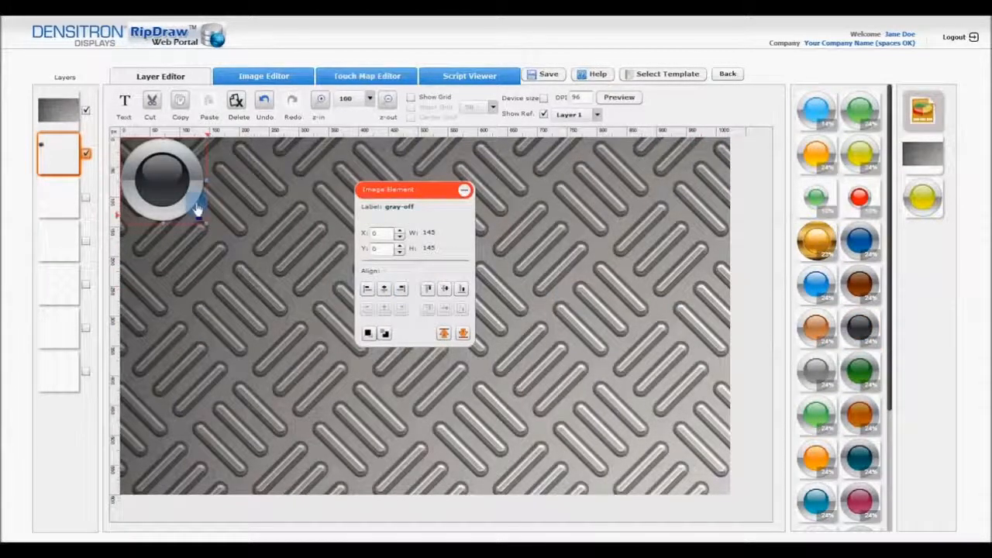
{"action": "left_click_drag", "start_coordinate": [163, 182], "coordinate": [209, 276]}
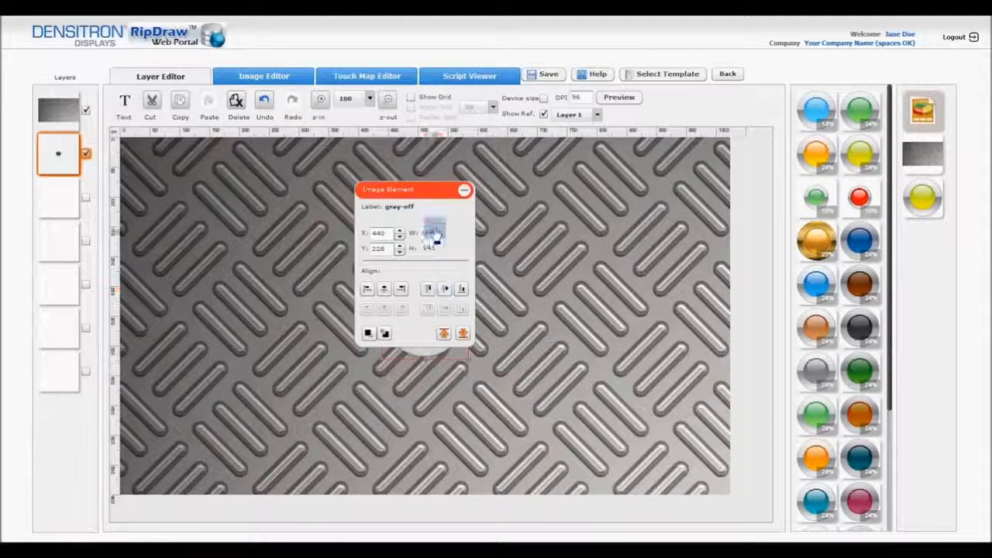
{"action": "left_click_drag", "start_coordinate": [415, 190], "coordinate": [673, 293]}
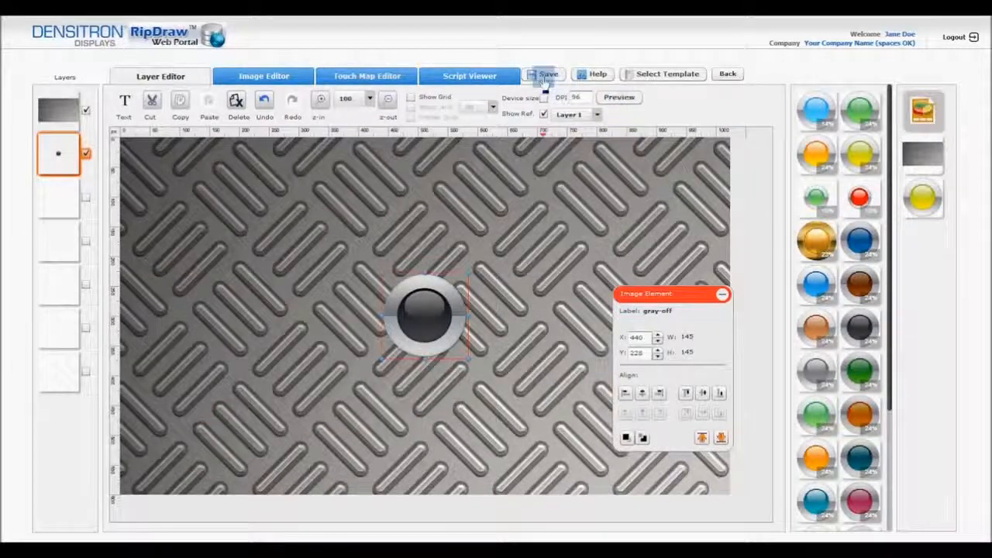
Save MyFirstDesign and preview it at actual device size
{"action": "left_click", "coordinate": [545, 74]}
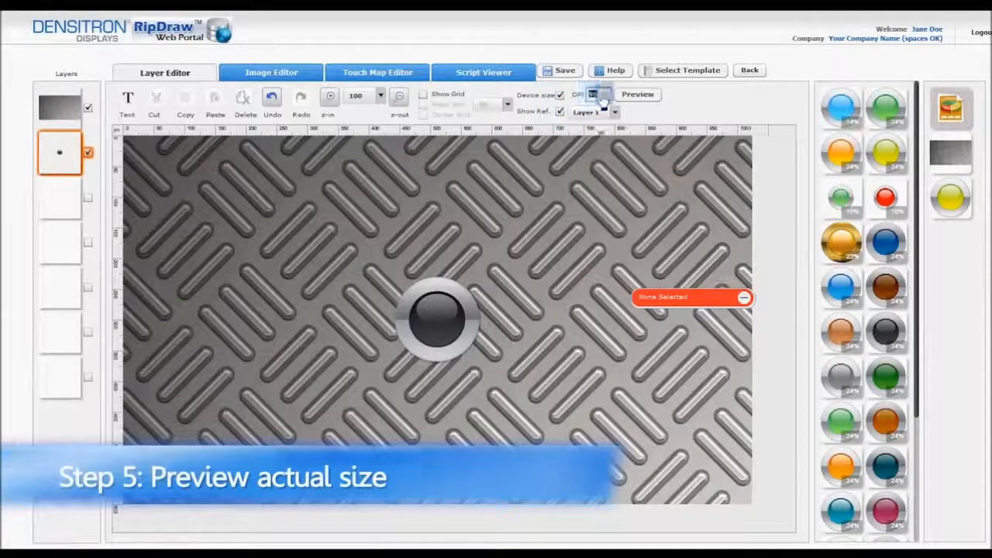
{"action": "left_click", "coordinate": [638, 93]}
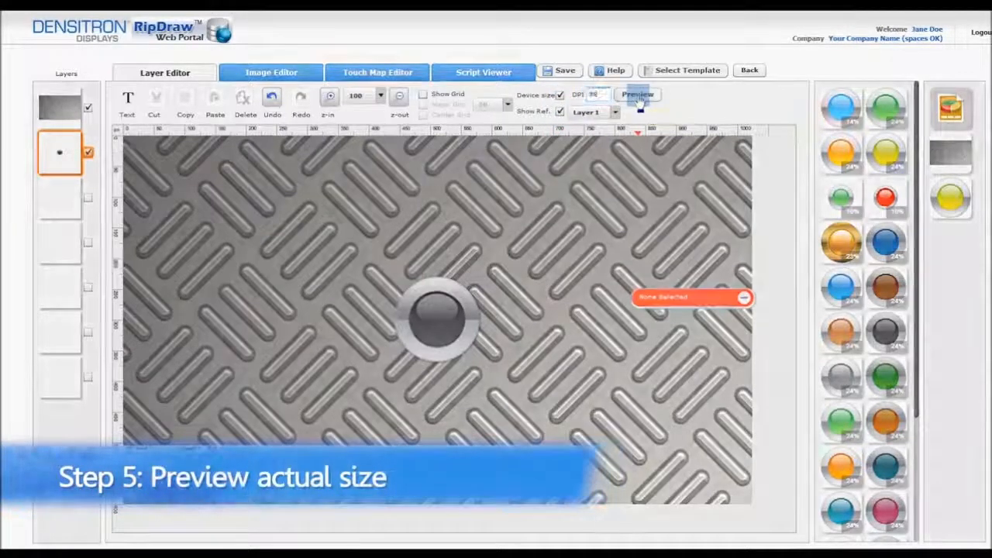
{"action": "left_click", "coordinate": [637, 93]}
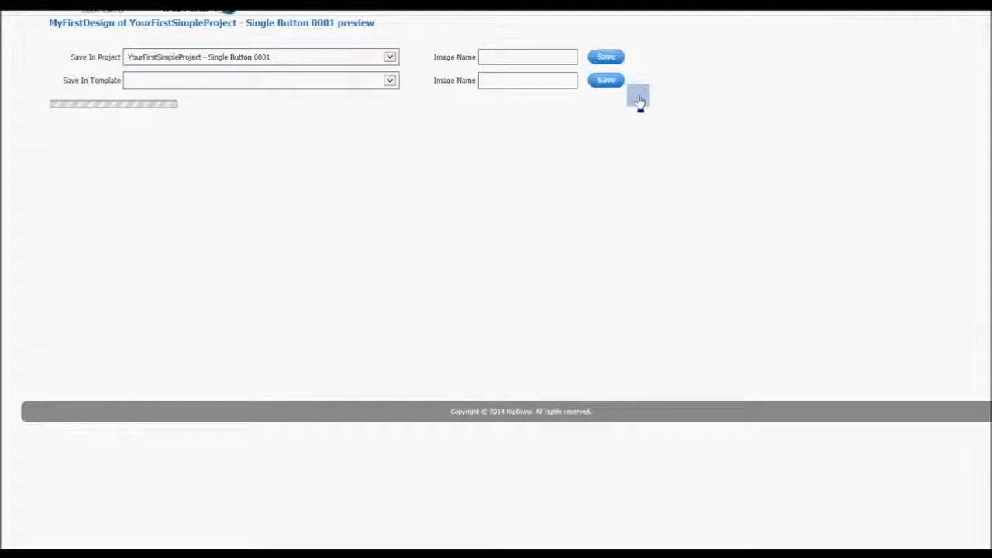